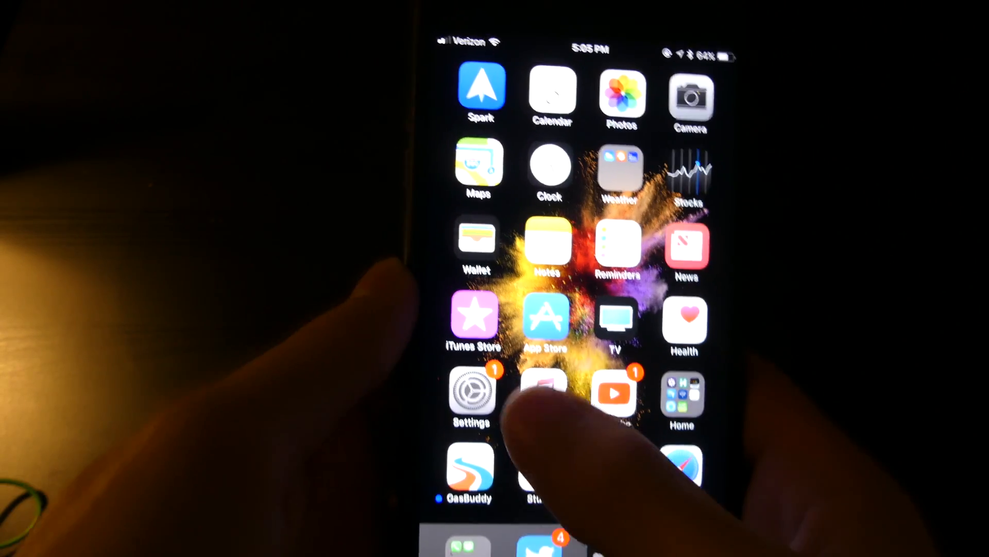
Step: Launch the Settings app from the home screen
click(470, 391)
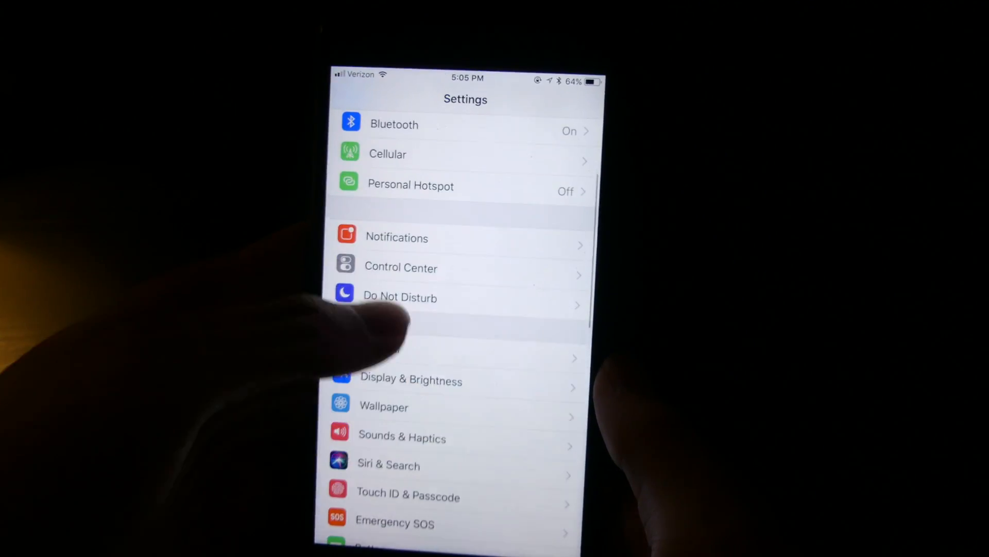
Step: Go to Control Center's Customize Controls and scroll down to the More Controls list
click(401, 267)
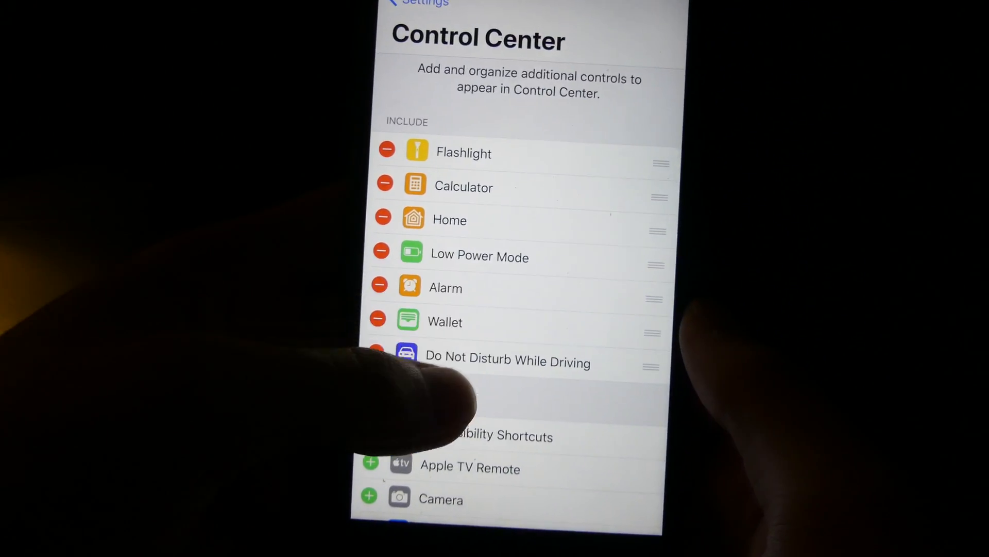
scroll(down, 3)
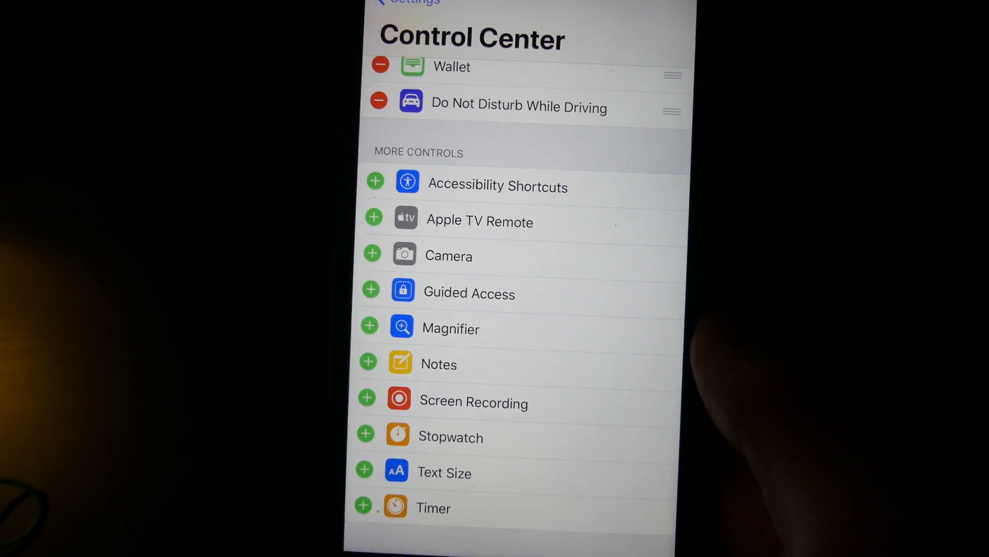
scroll(down, 3)
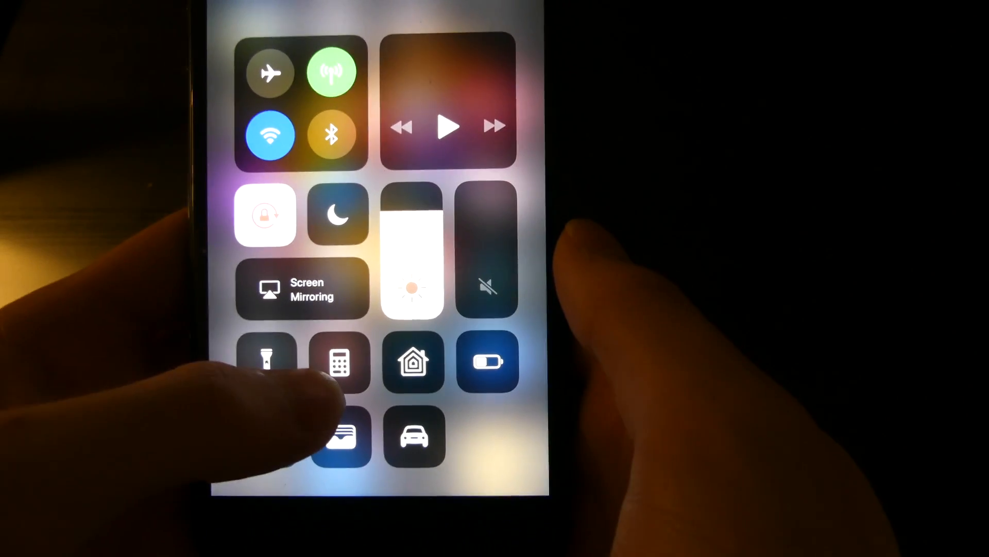
Step: Press firmly on the Calculator control to show its Copy Last Result quick action
click(341, 362)
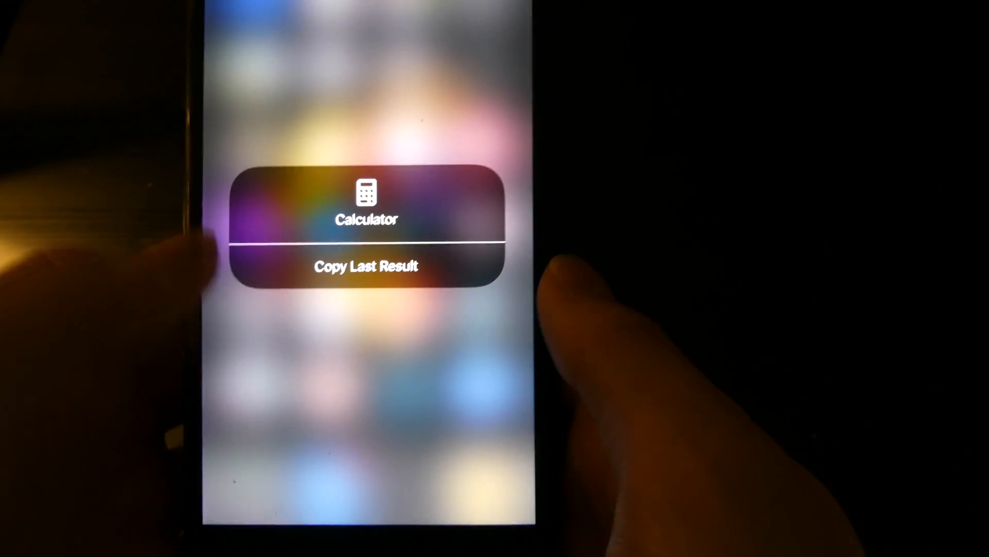